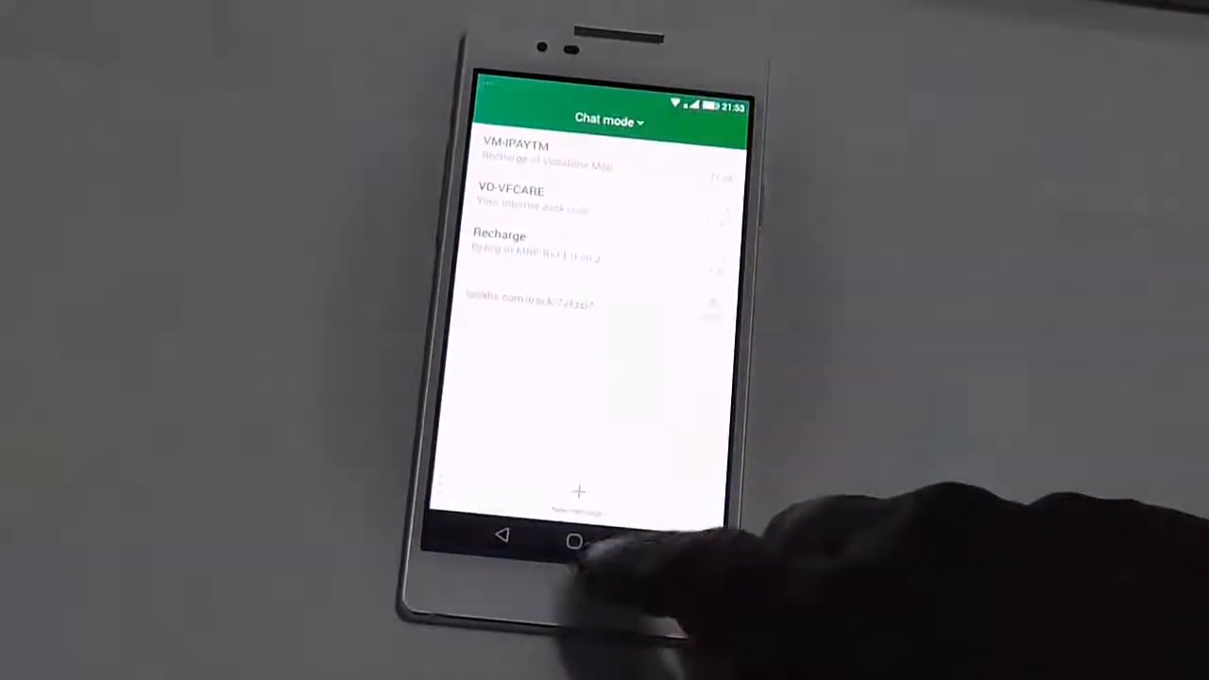
- Leave the messaging app and return to the home screen
left_click(574, 540)
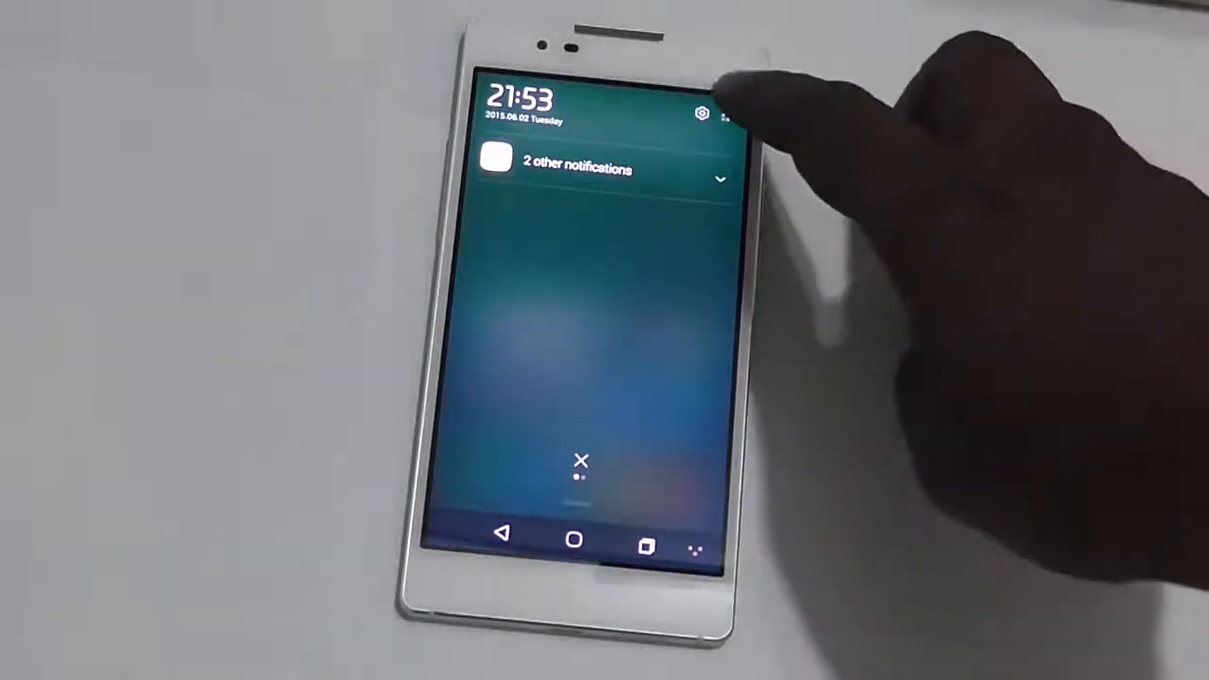
- Go from Settings into Backup & reset and reach the Factory data reset page
left_click(703, 115)
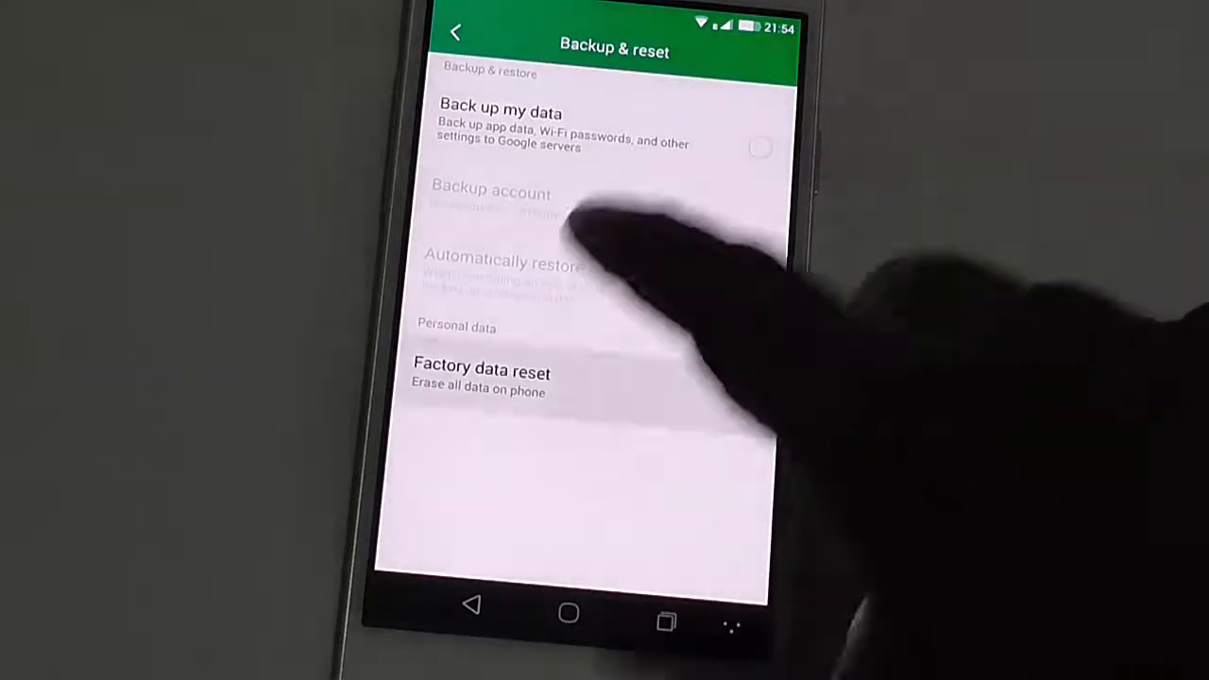
left_click(482, 378)
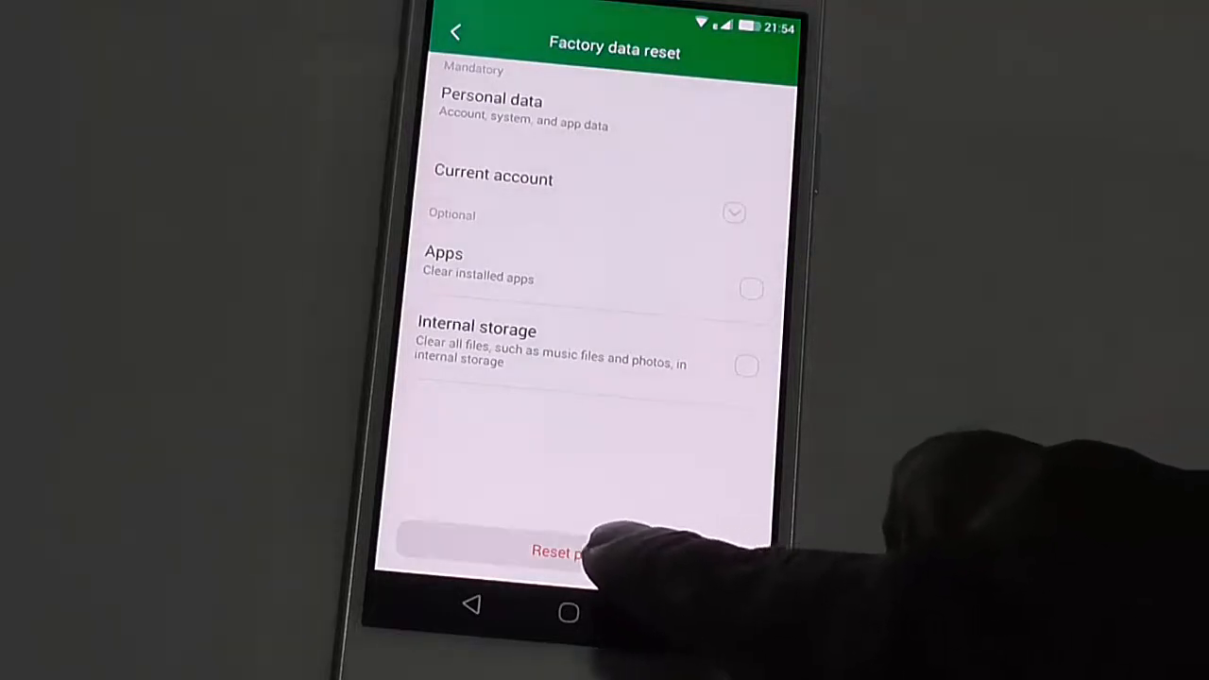
- Reset the phone and confirm erasing all personal data so it reboots
left_click(556, 552)
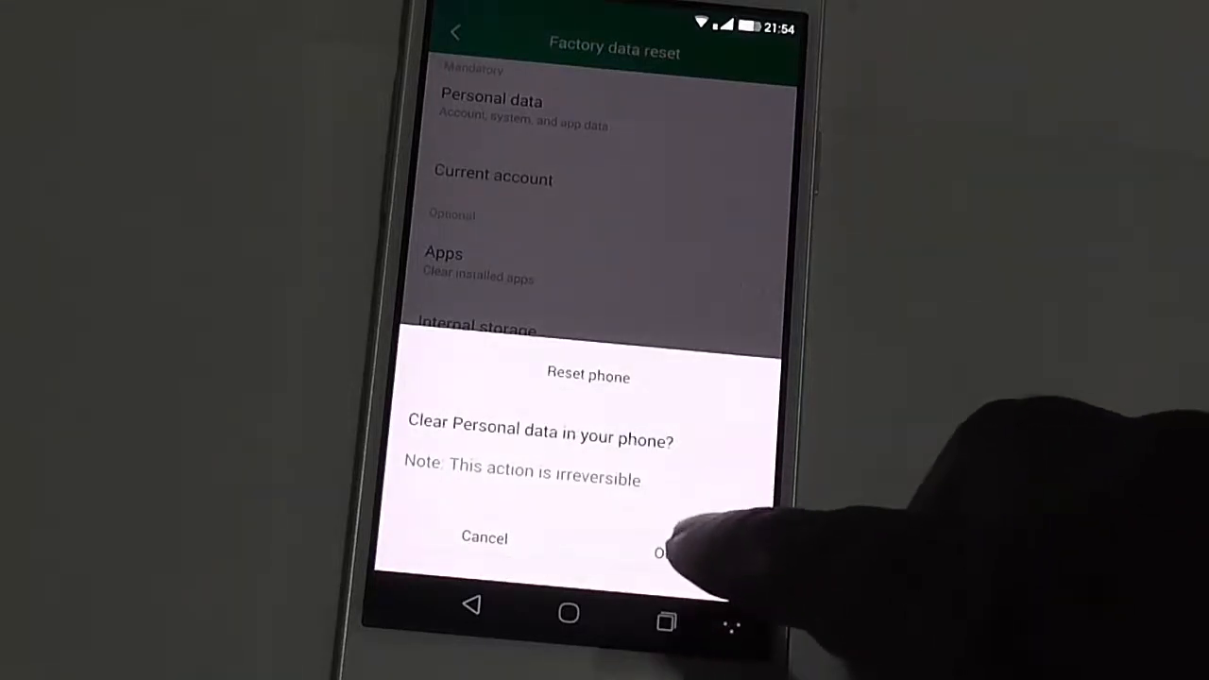
left_click(671, 544)
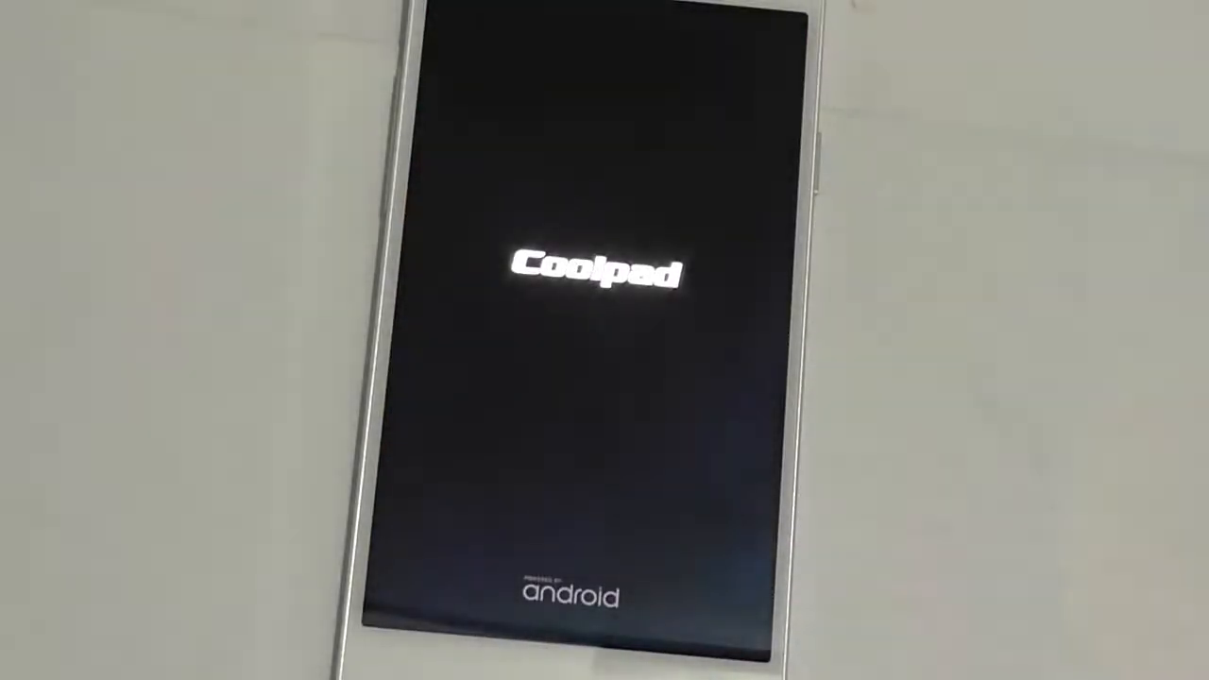